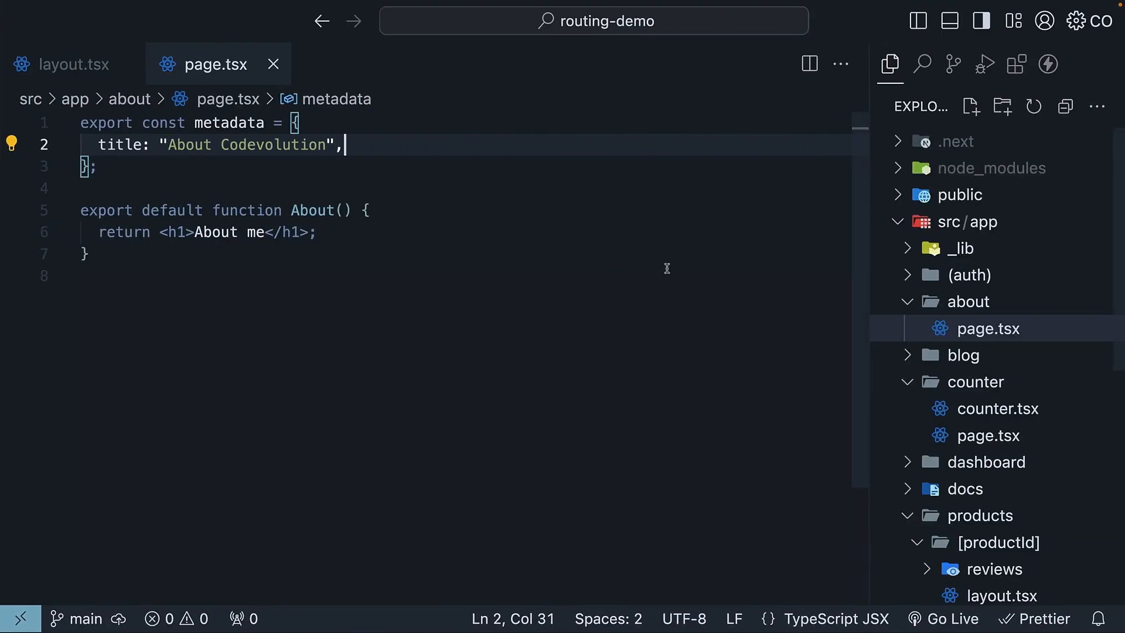
mouse_move(534, 311)
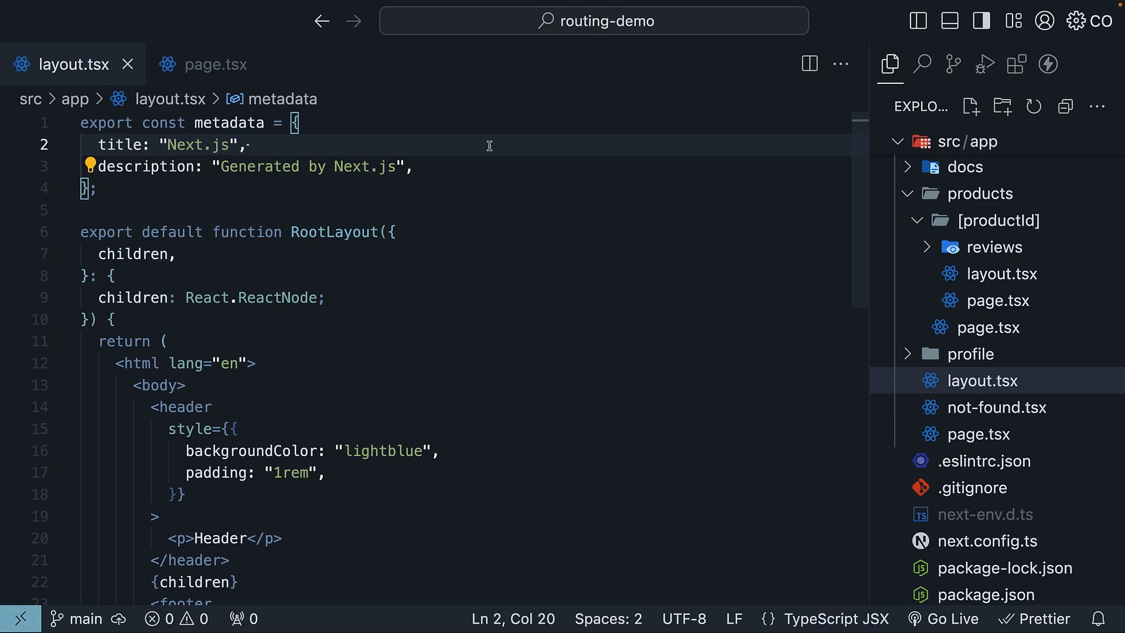
- Add import { Metadata } from "next" to layout.tsx and annotate the metadata export with it
type("import { Metadata } from \"next\";")
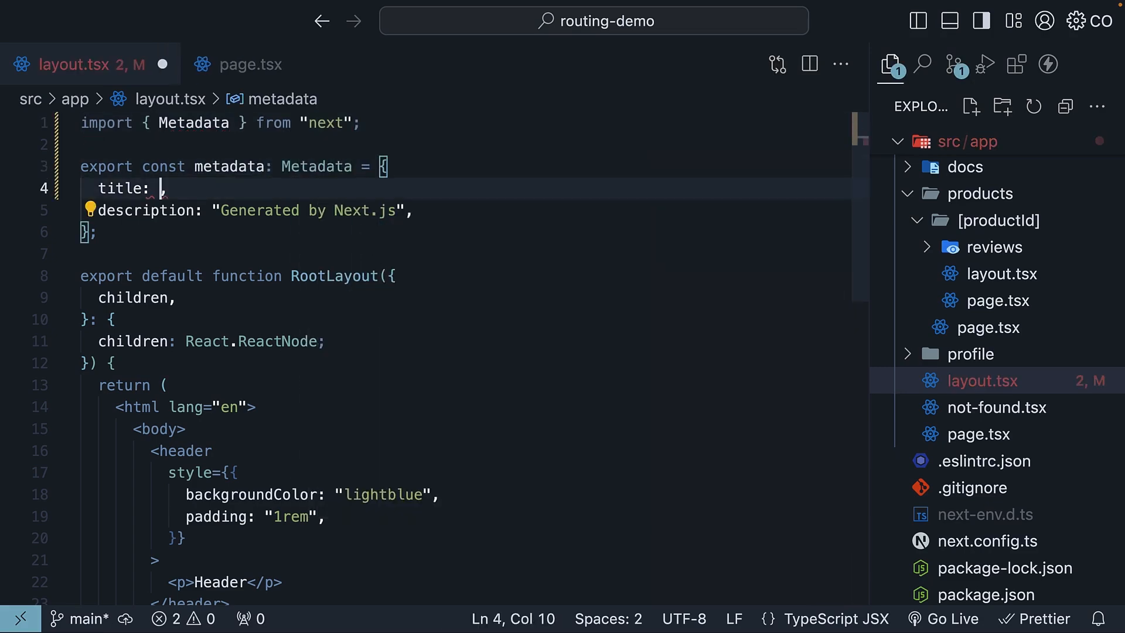
- Make the title an object whose default reads "Next.js Tutorial – Codevolution", alongside template and absolute keys
type("{")
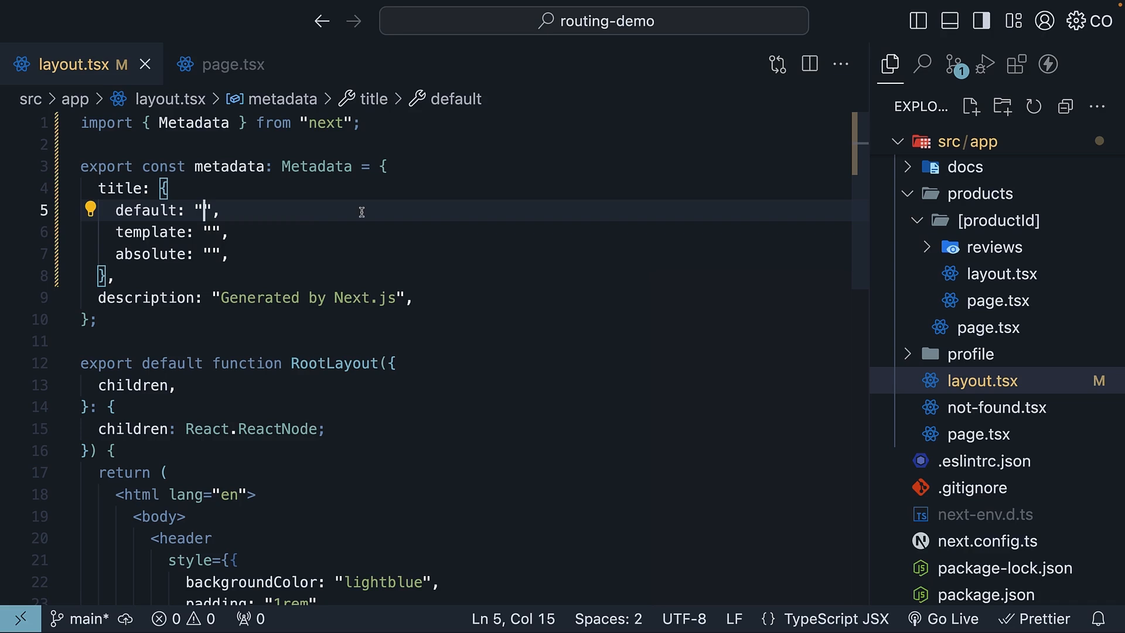
type("N")
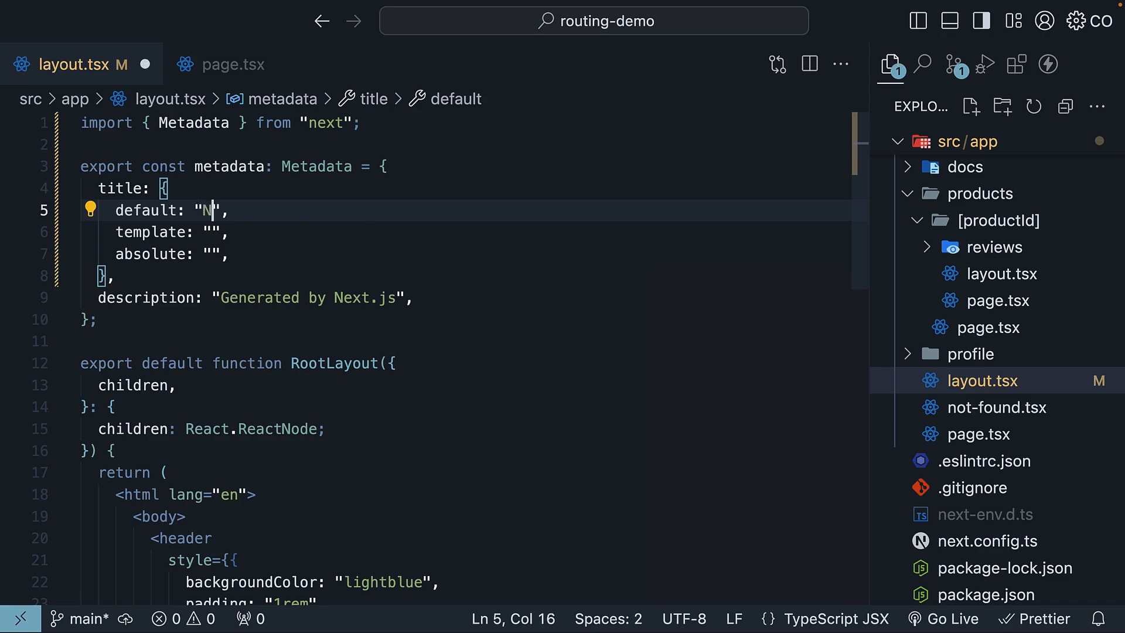
type("ext.js Tutorial – Codevolution")
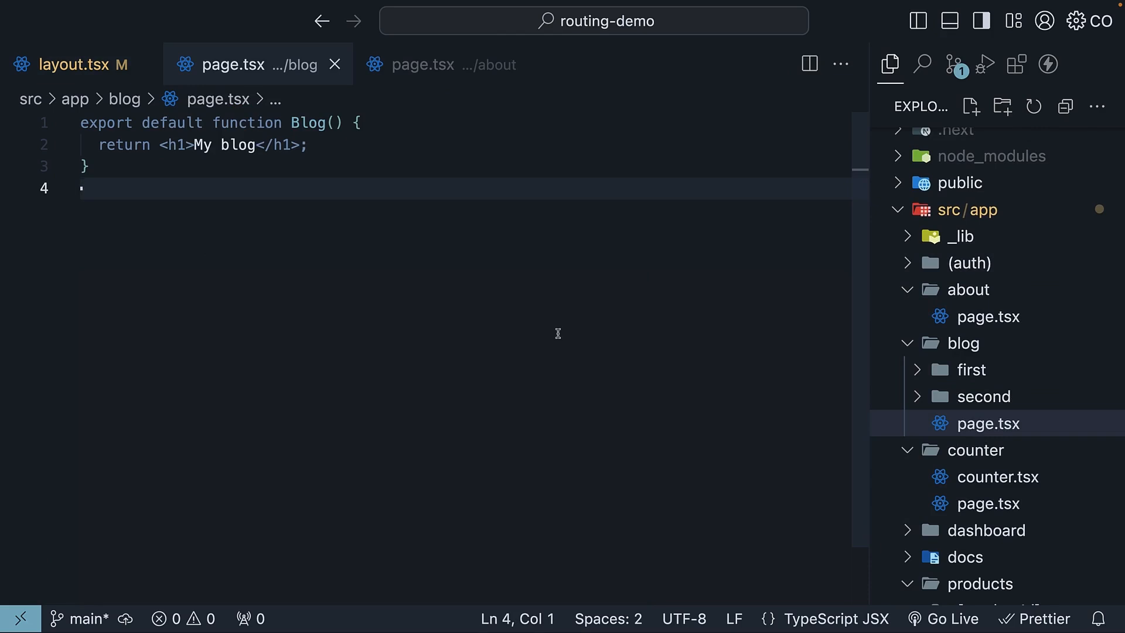
- Check in Chrome that the blog page's <title> shows the default, then return to layout.tsx
left_click(71, 64)
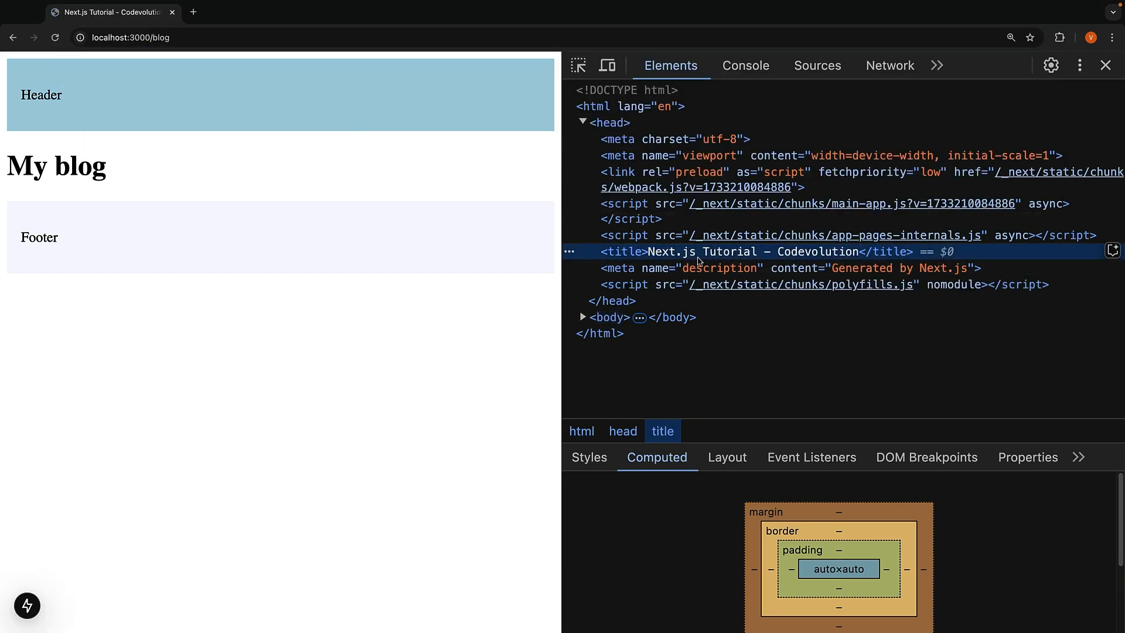
mouse_move(798, 260)
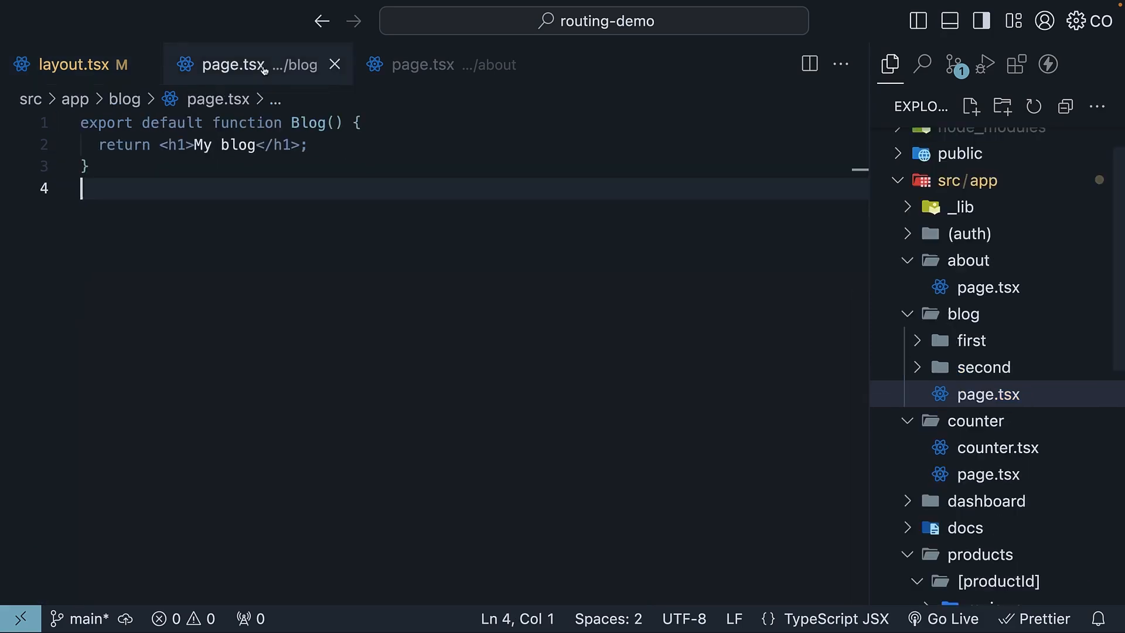
left_click(69, 64)
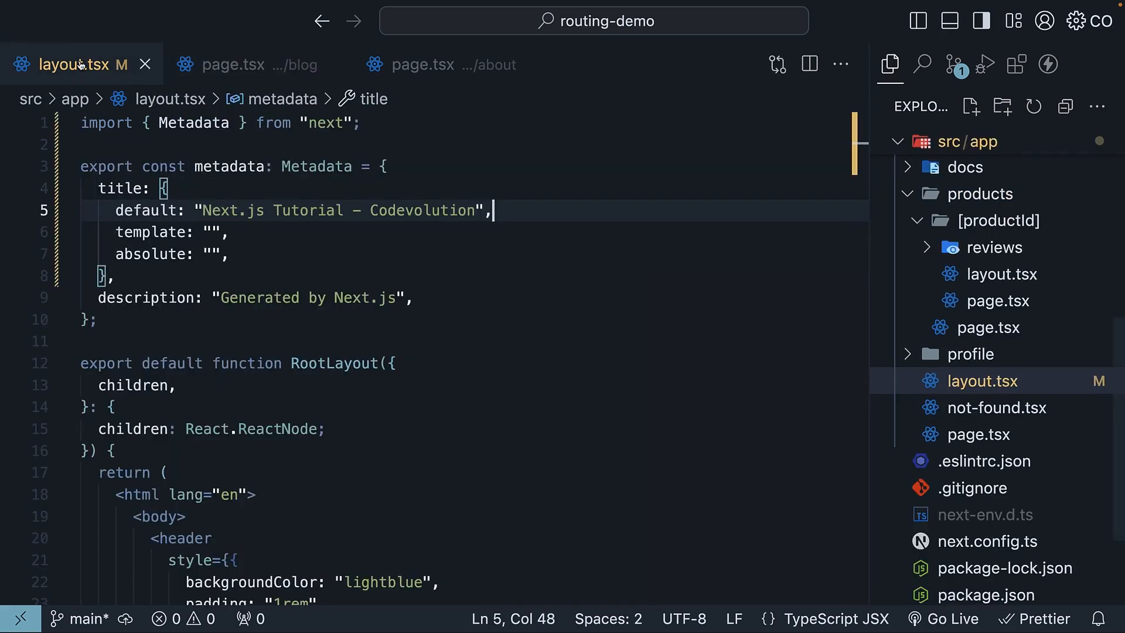
- Set the layout's title template to "%s | Codevolution", then move to blog/page.tsx for its own metadata
left_click(216, 232)
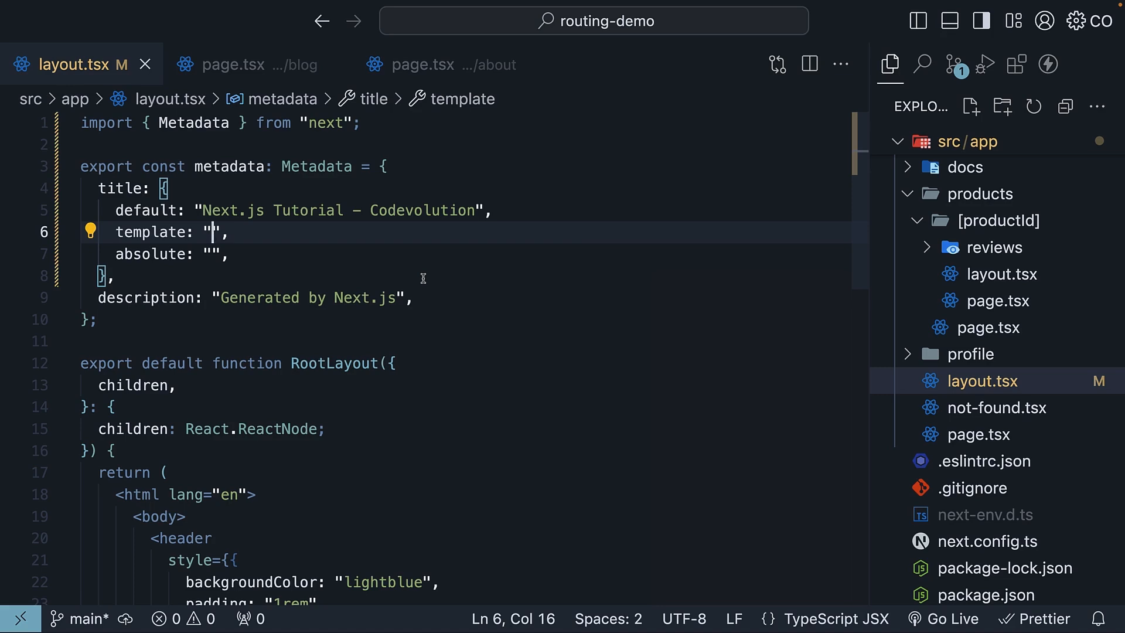
type("%s")
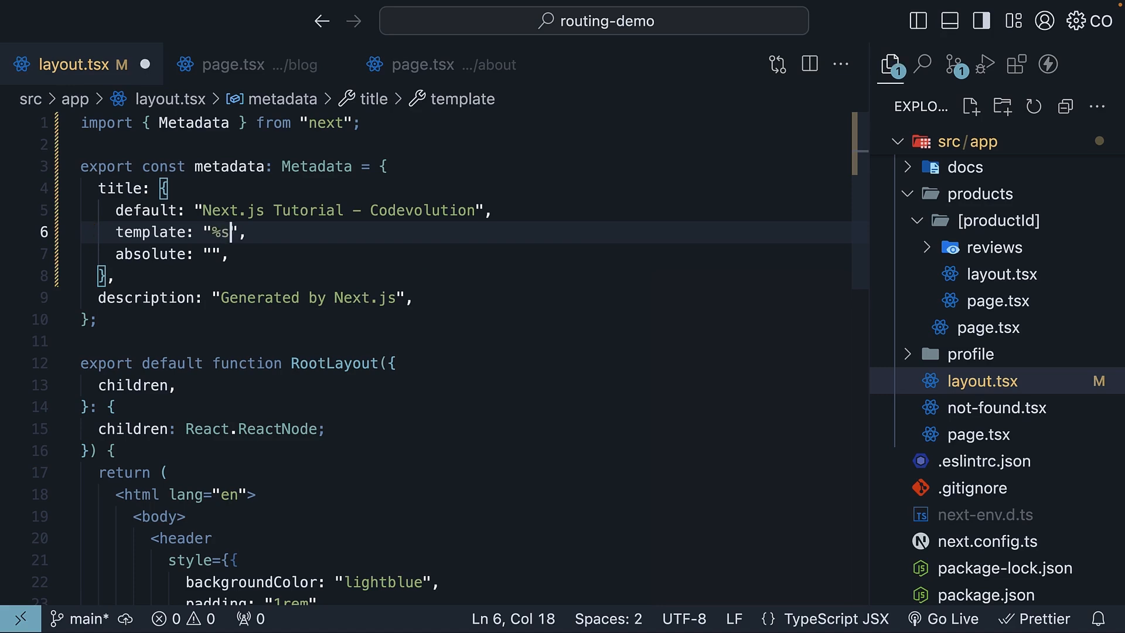
type("|")
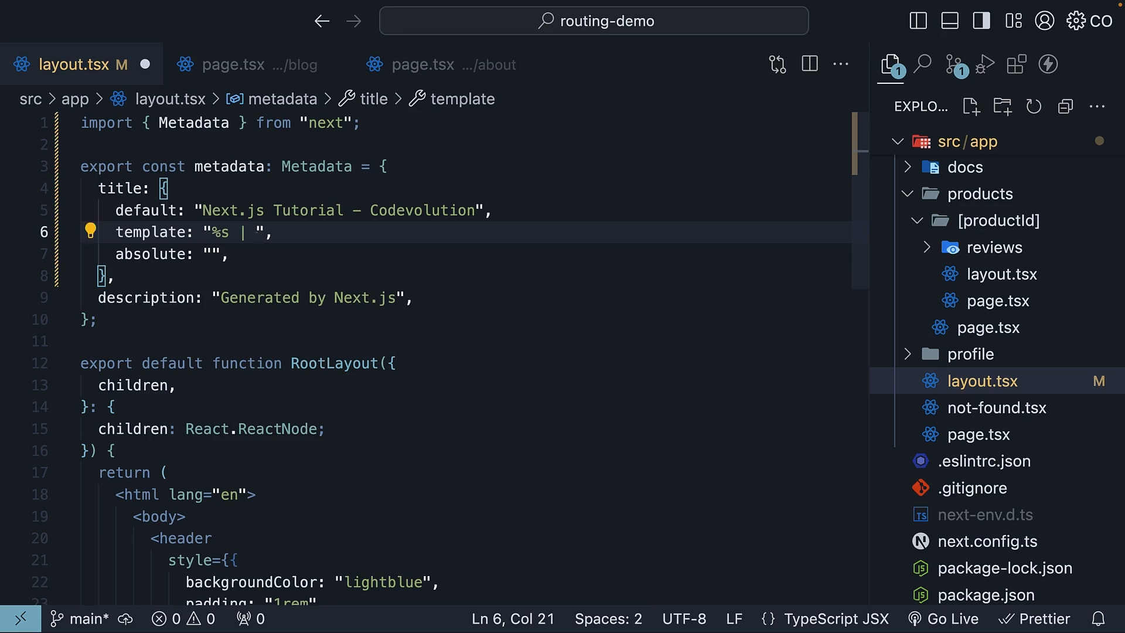
type("Codevol")
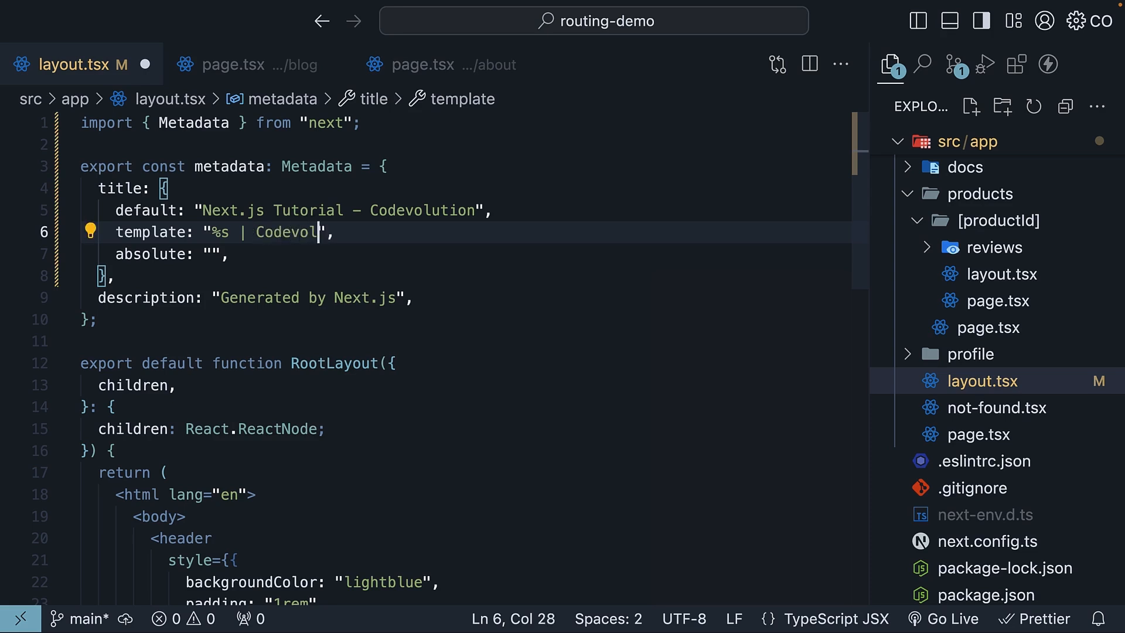
left_click(231, 65)
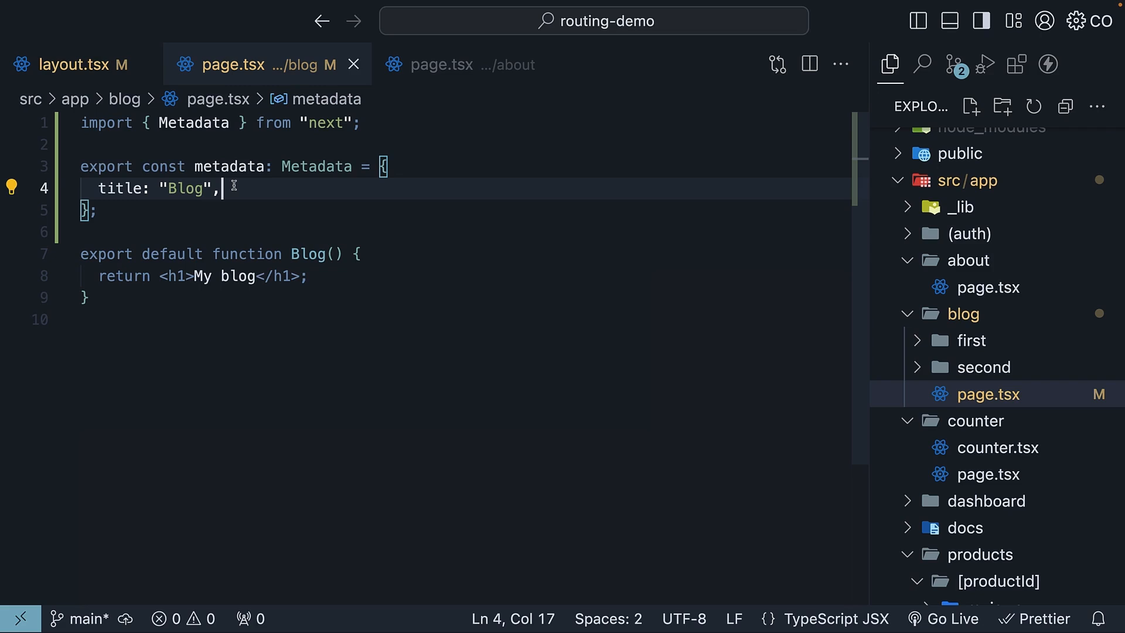
- In layout.tsx delete the absolute: "" line, leaving default and the "%s | Codevolution" template
left_click(70, 64)
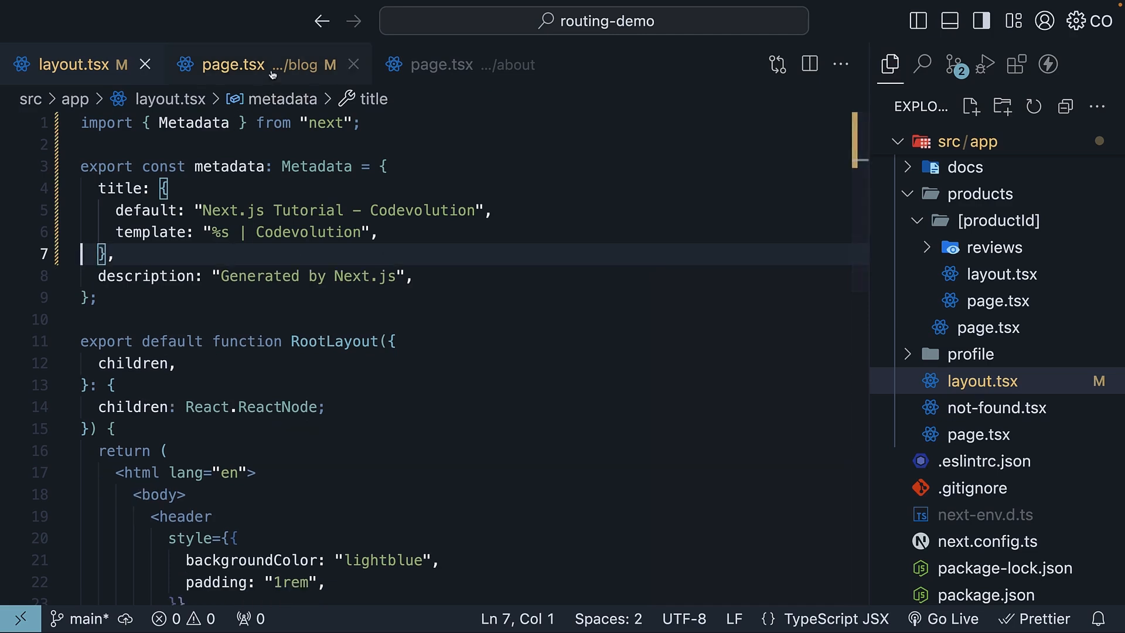
- In blog/page.tsx replace the title string with { absolute: "Blog" }, then return to layout.tsx
left_click(232, 63)
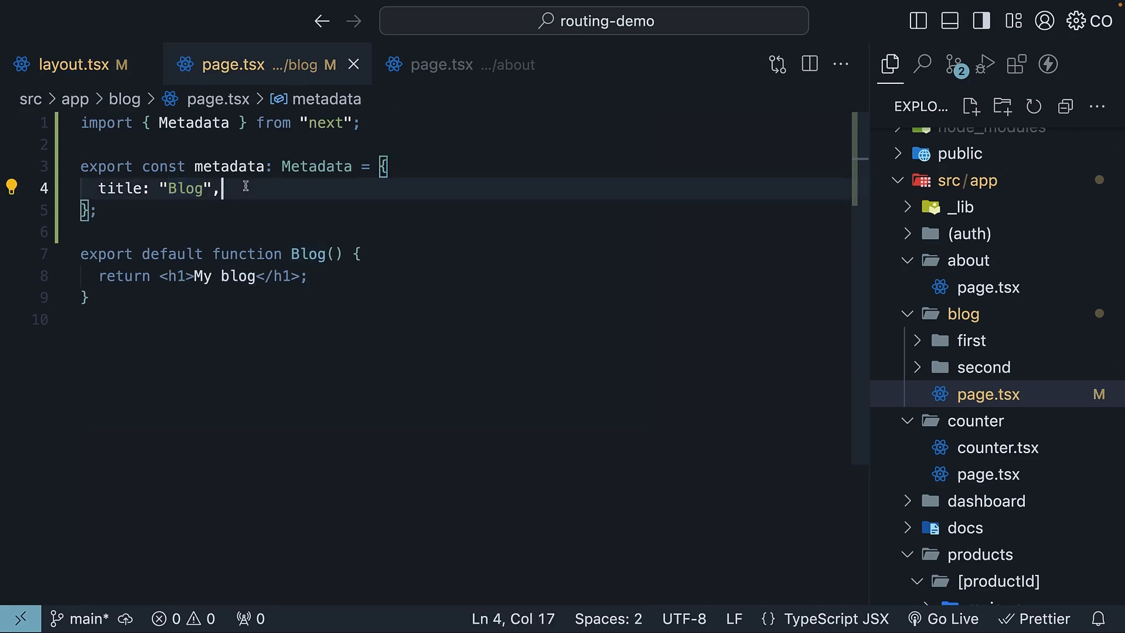
type("absolute: \"Blog\",")
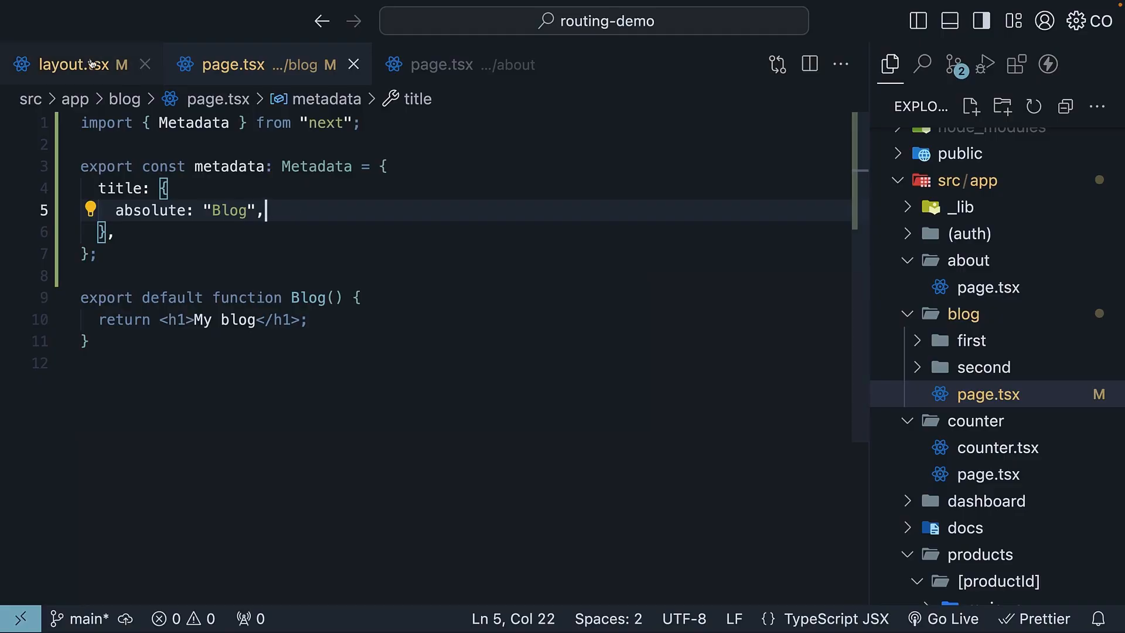
left_click(73, 65)
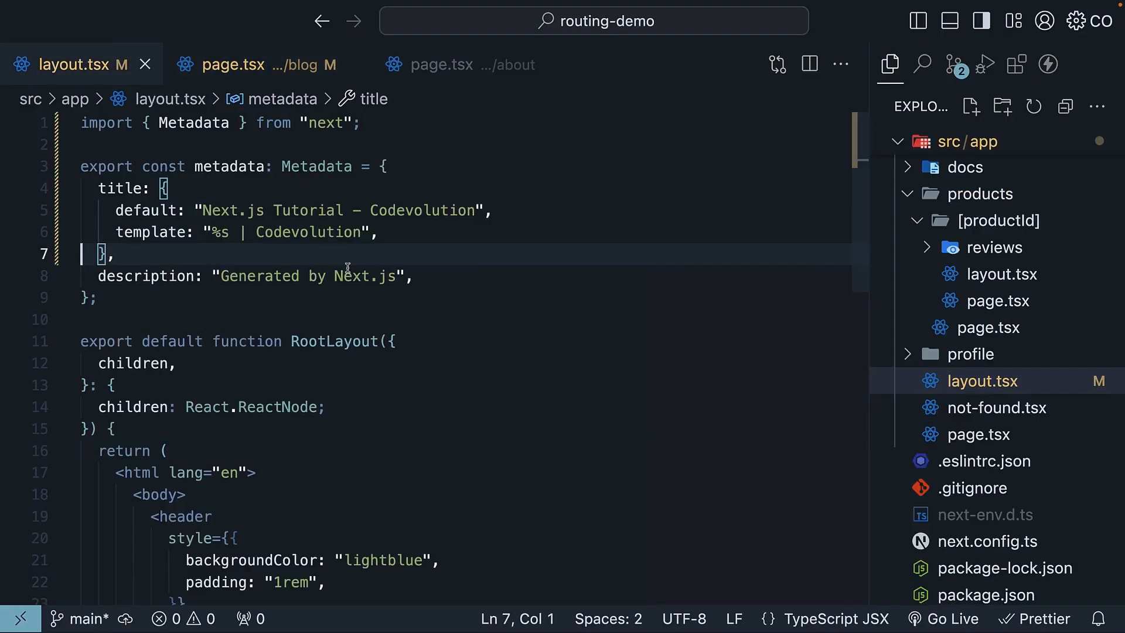
mouse_move(503, 301)
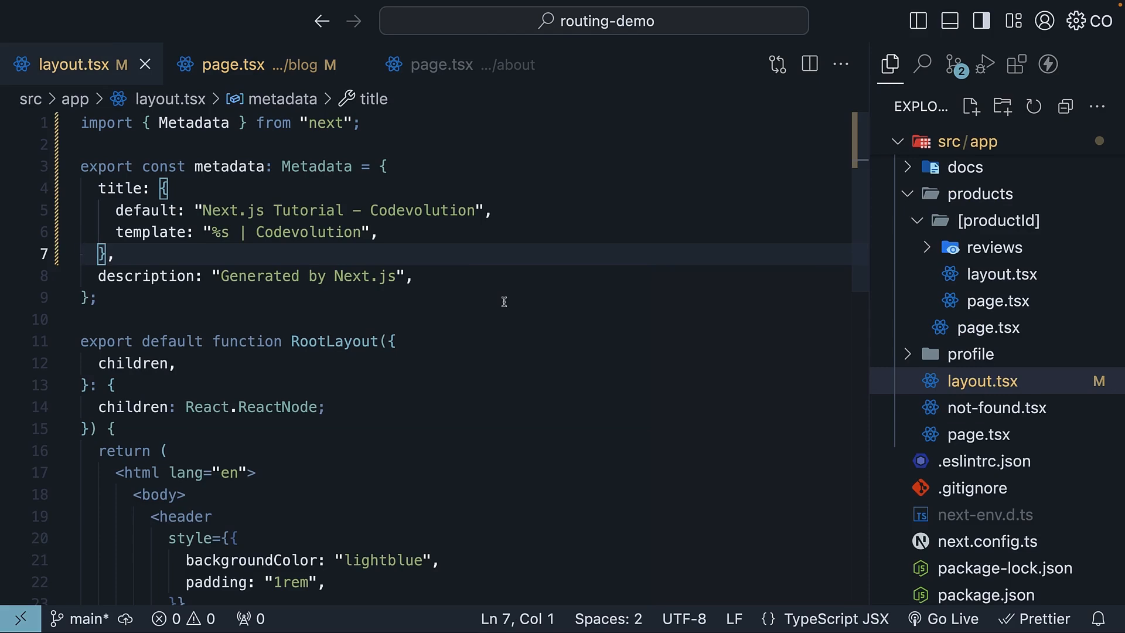